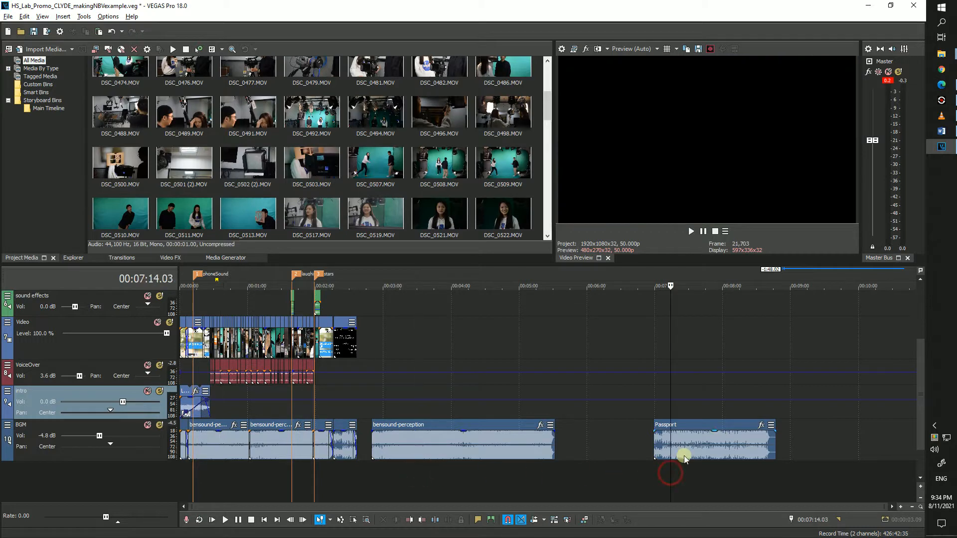
Select the Passport music event on the BGM track and copy it.
left_click(715, 439)
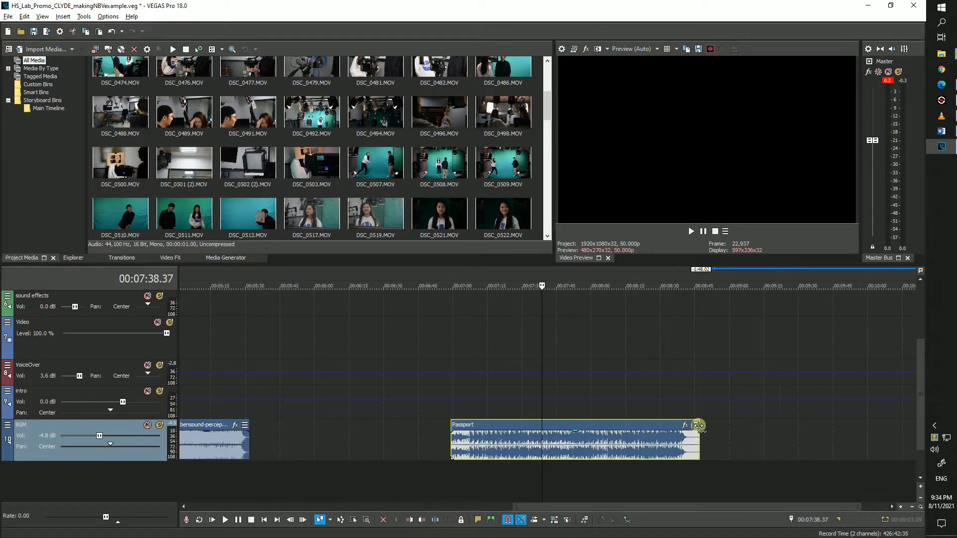
key("Delete")
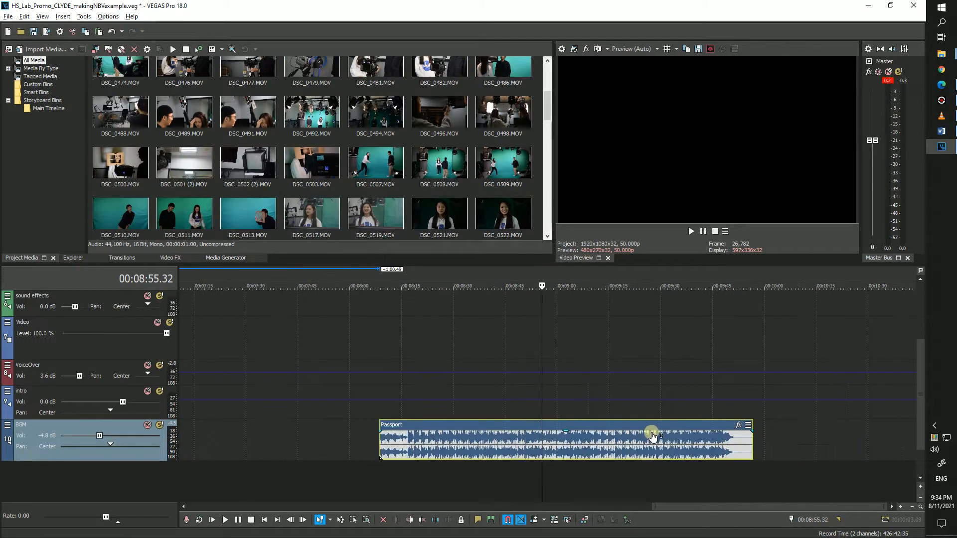
mouse_move(555, 442)
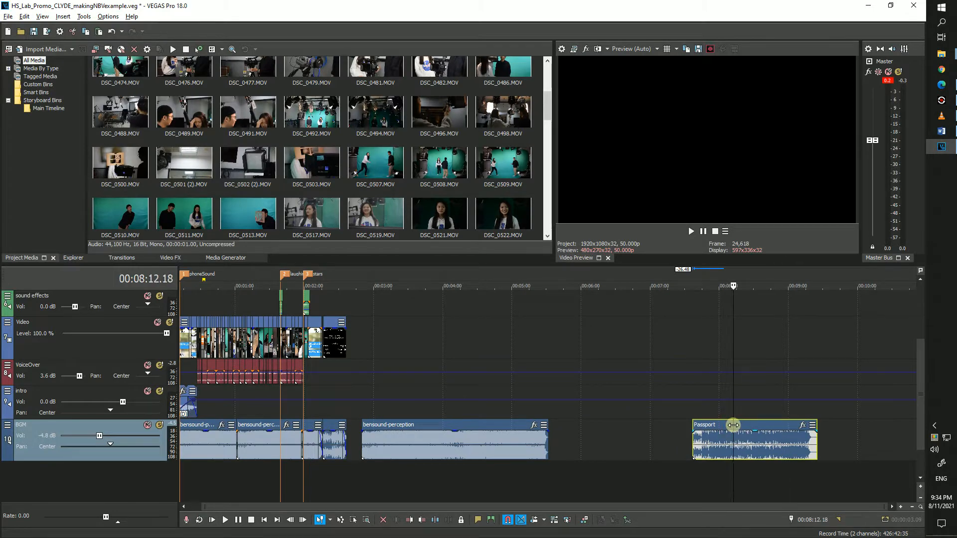
Paste a second Passport clip into the empty BGM area after the original.
right_click(733, 425)
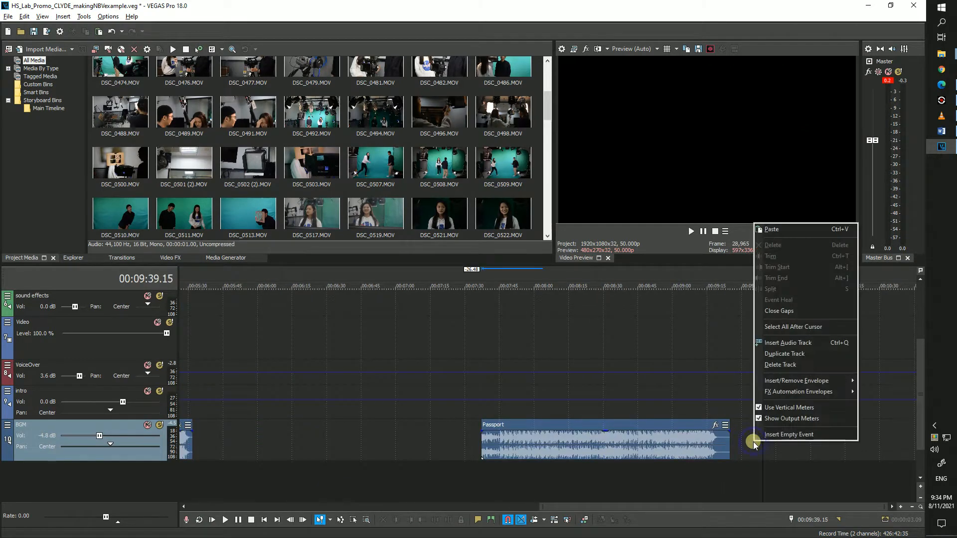
mouse_move(802, 228)
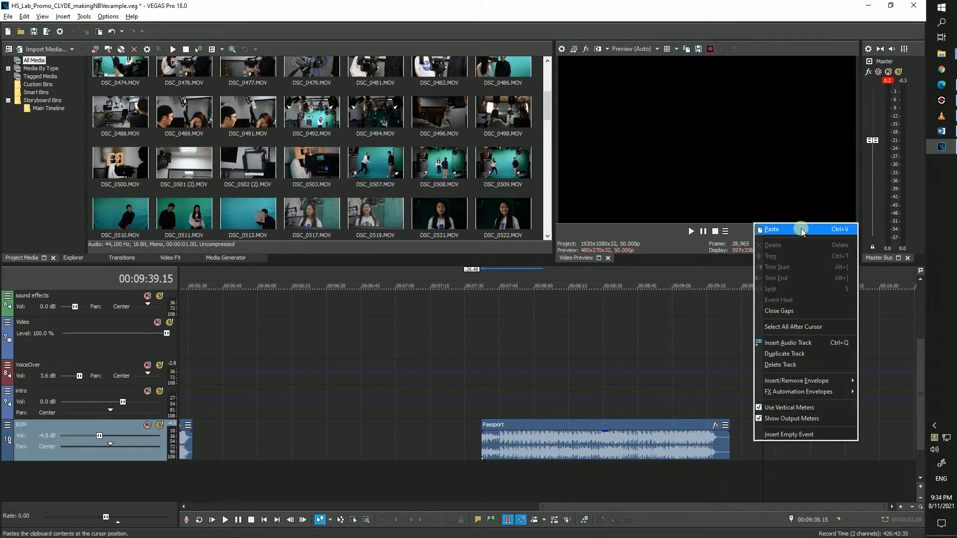
left_click(772, 229)
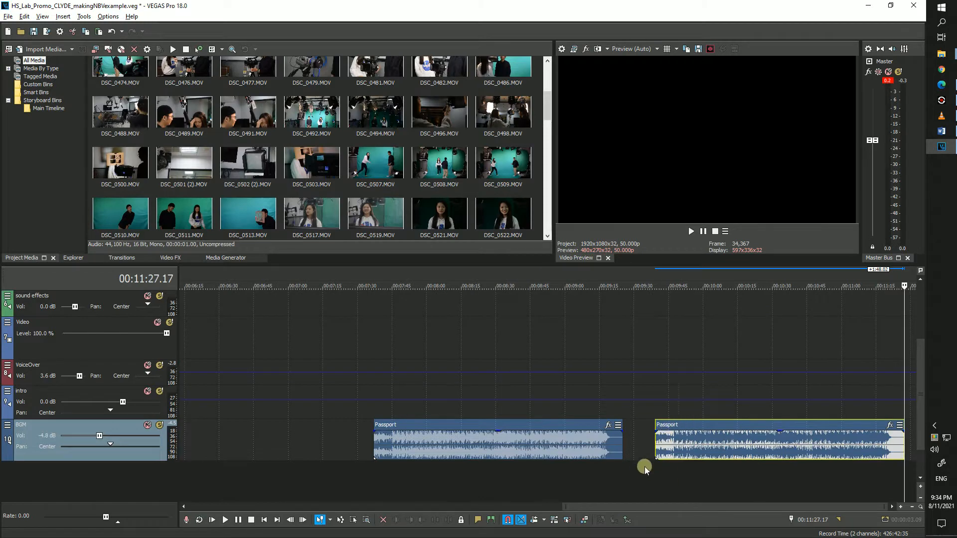
scroll("left", 3)
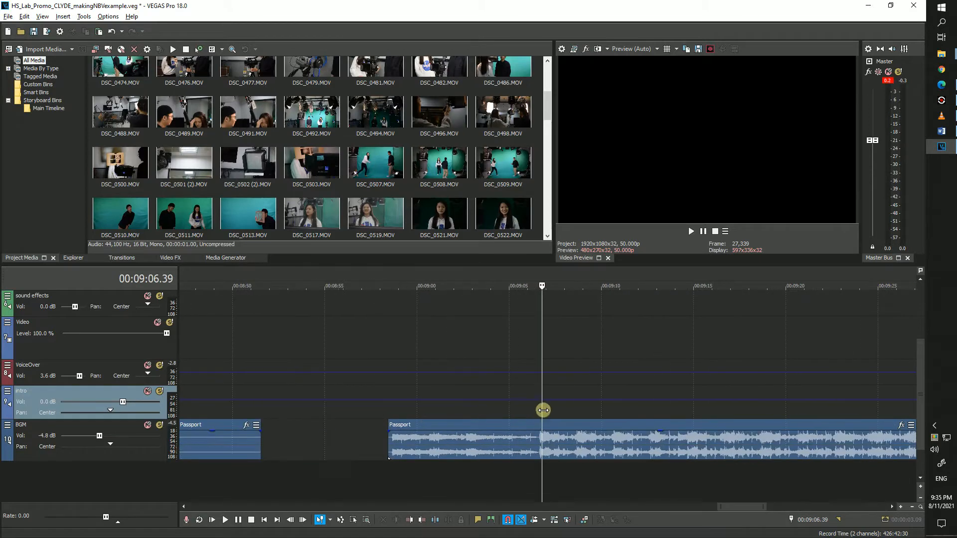
Snap the pasted Passport clip against the first Passport clip's end, then deselect.
left_click(542, 424)
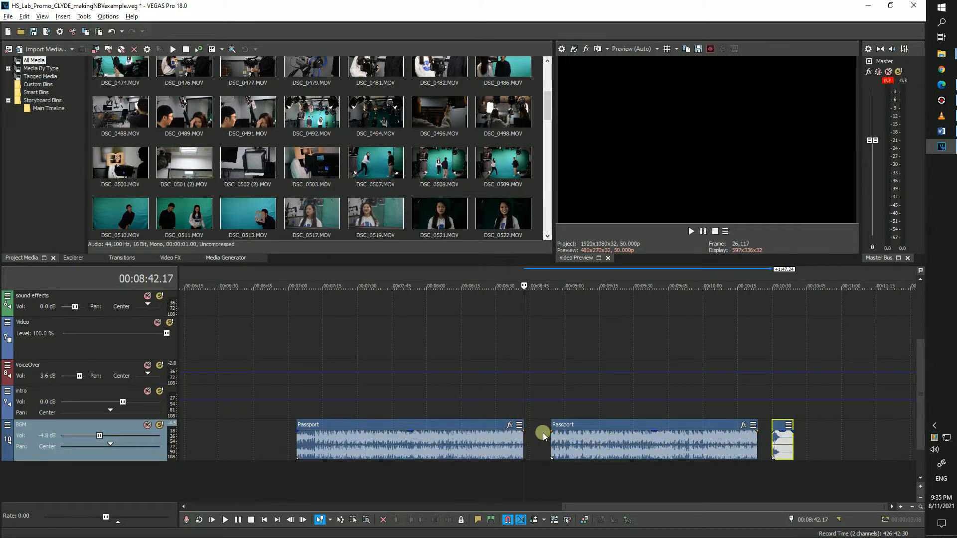
mouse_move(479, 425)
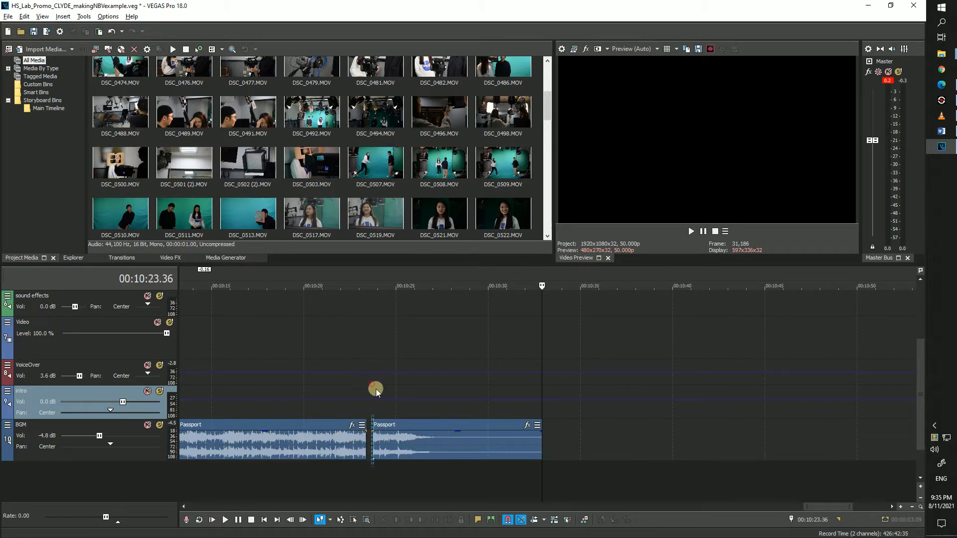
left_click(393, 429)
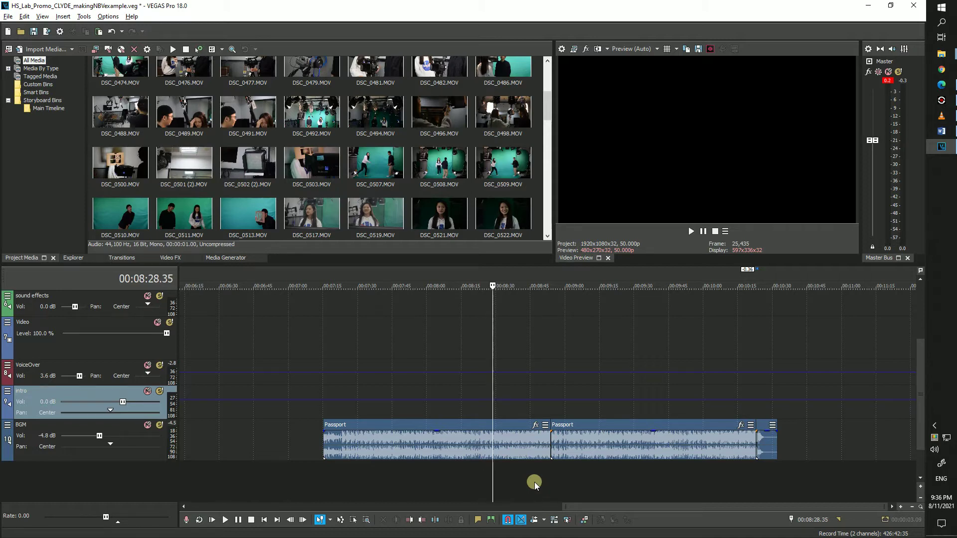
mouse_move(515, 487)
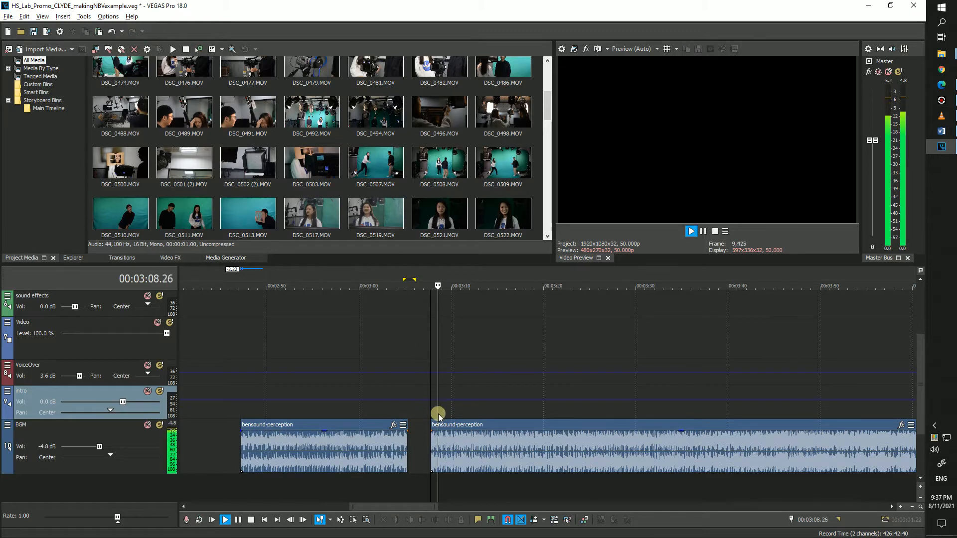
Trim the first bensound-perception clip at the loop point and butt the second against it.
left_click(458, 424)
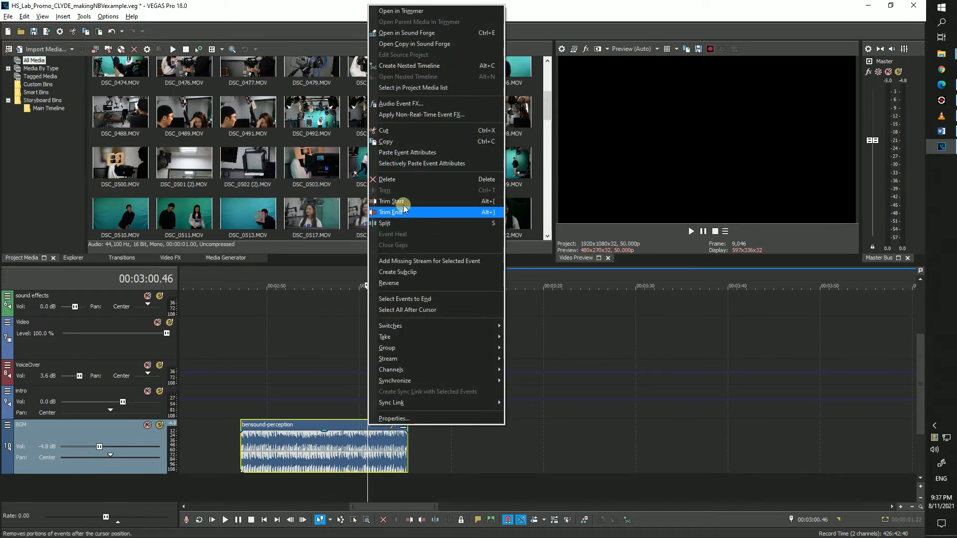
left_click(392, 212)
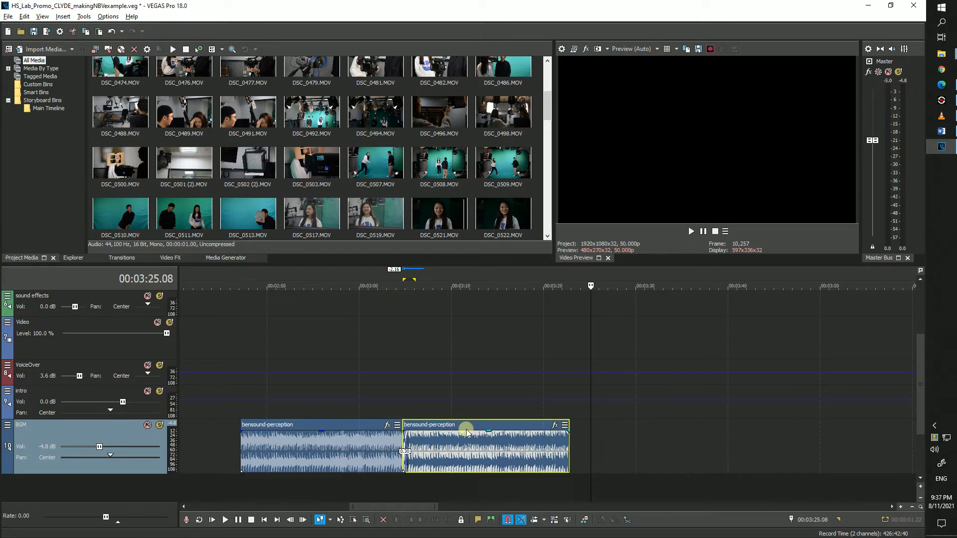
left_click(224, 519)
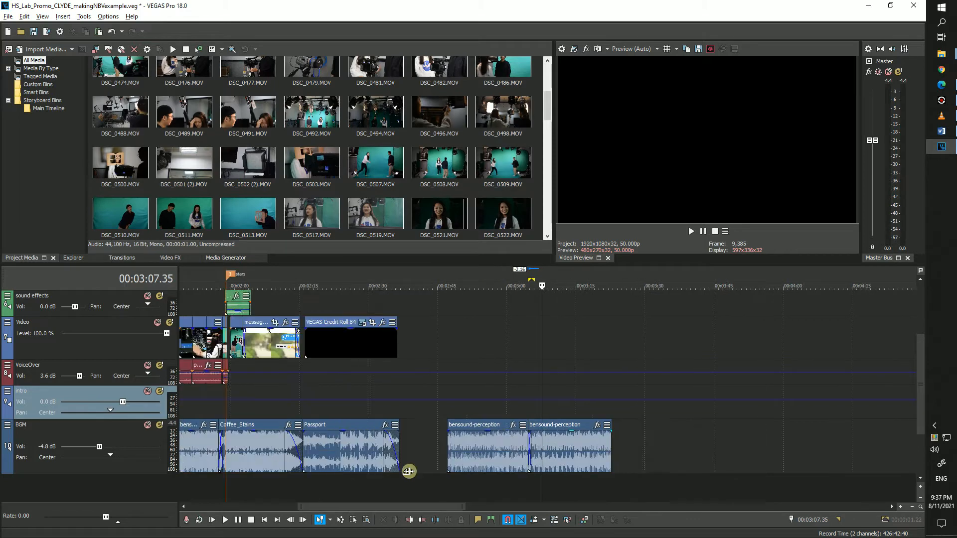
Add a BGM volume envelope with fade-in and fade-out points across the bensound-perception clips.
scroll("right", 3)
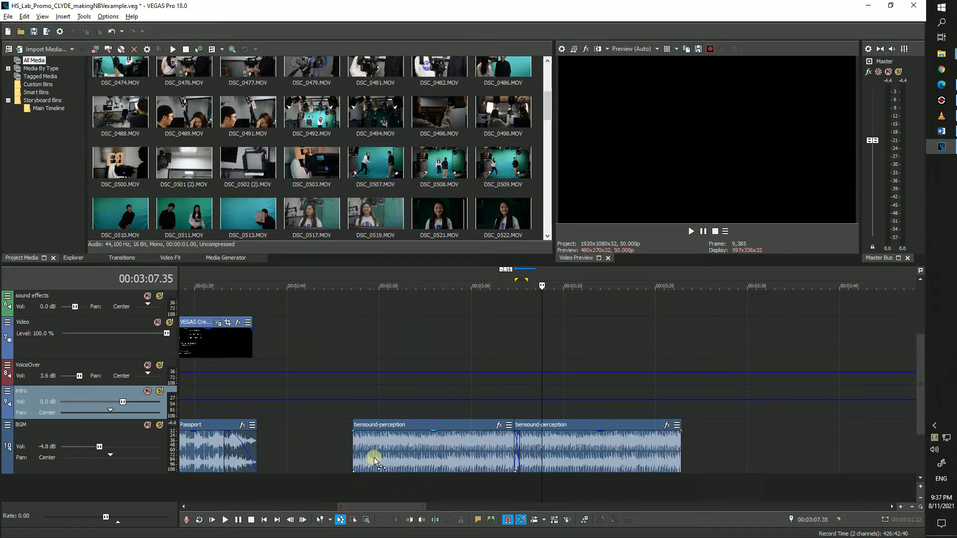
right_click(375, 458)
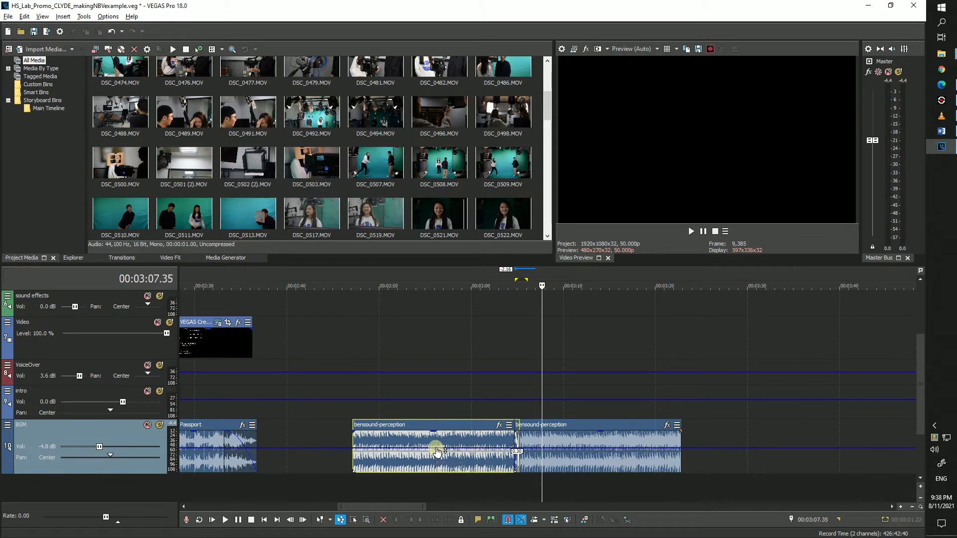
left_click(435, 286)
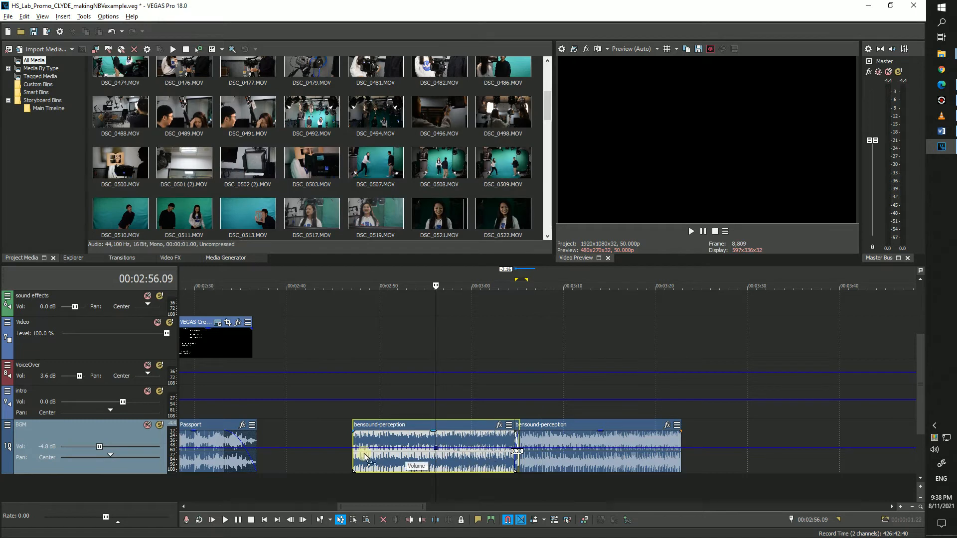
left_click(357, 285)
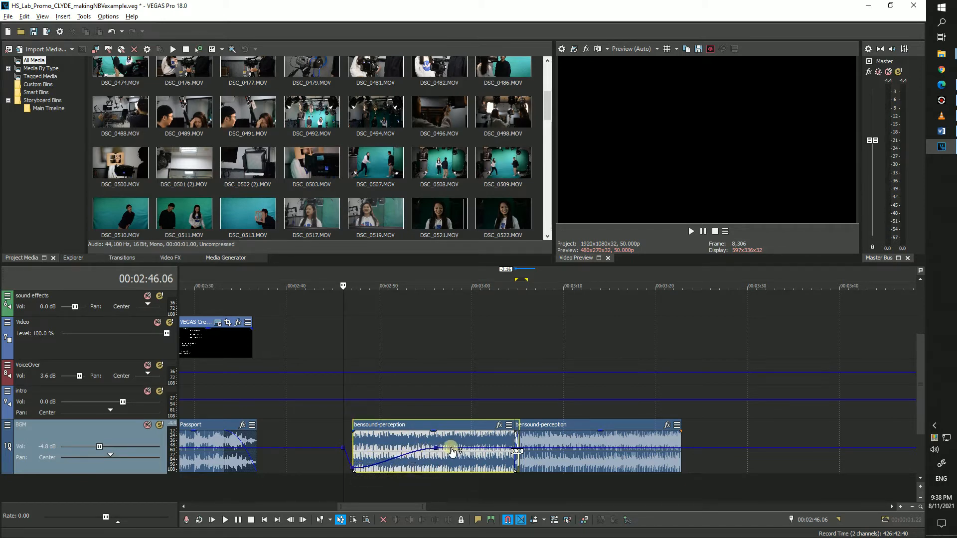
left_click(504, 285)
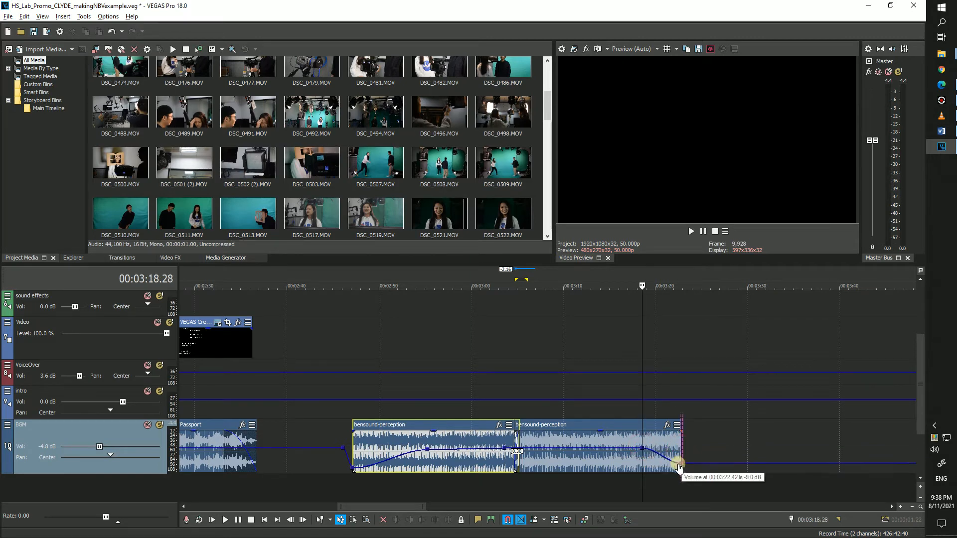
mouse_move(684, 437)
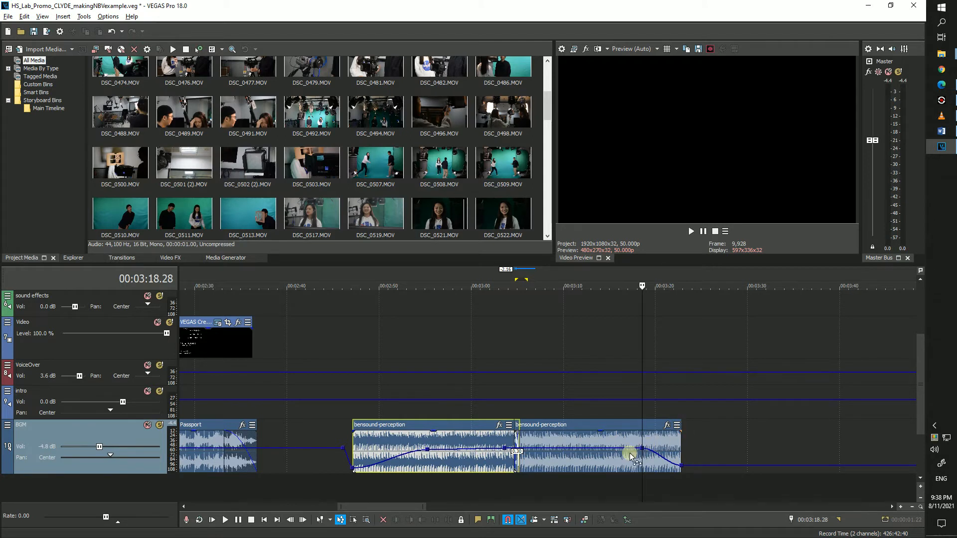
mouse_move(631, 451)
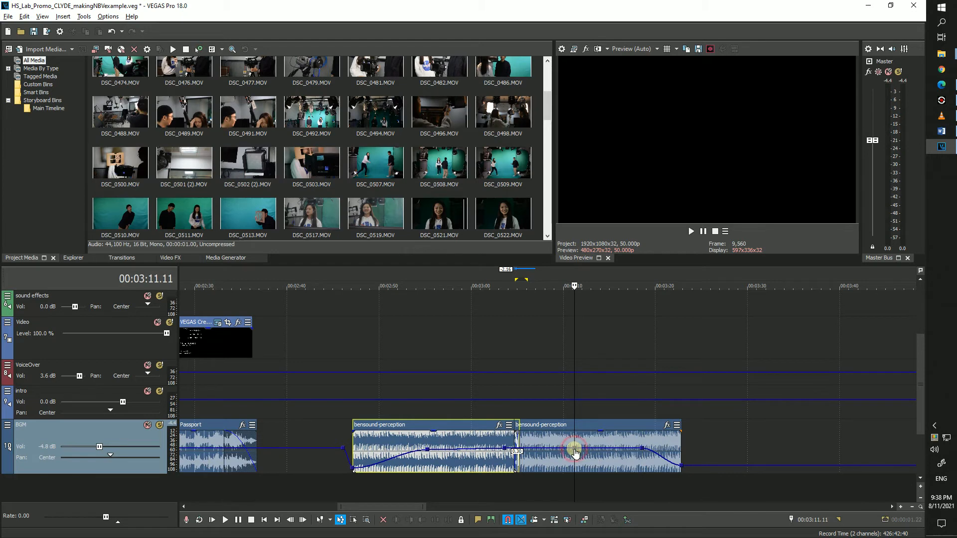
left_click(539, 452)
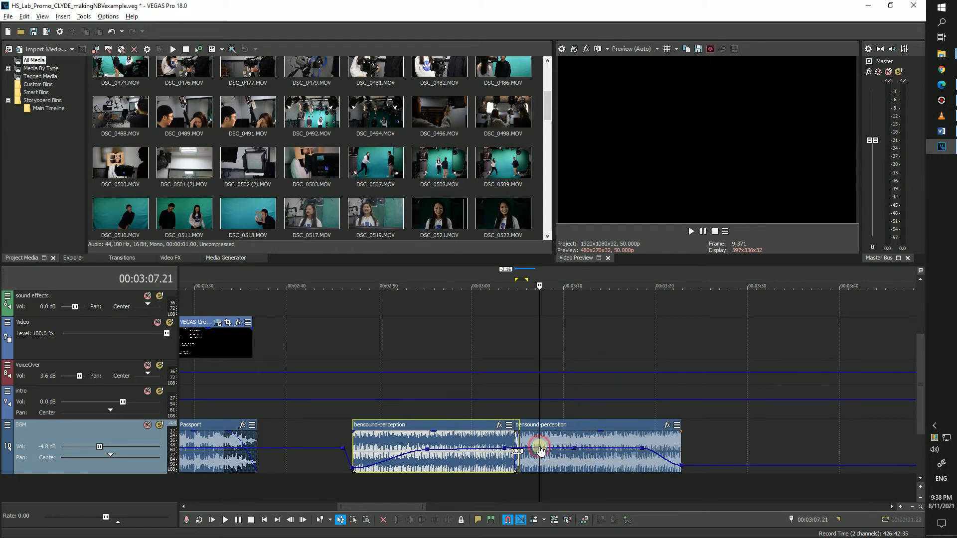